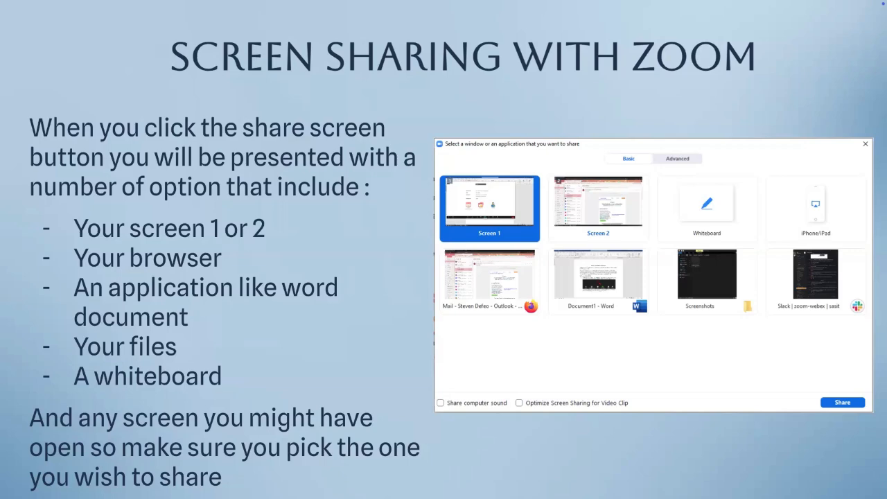
# - Advance the slideshow to the Google Meet screen-sharing slide
pyautogui.press('Right')
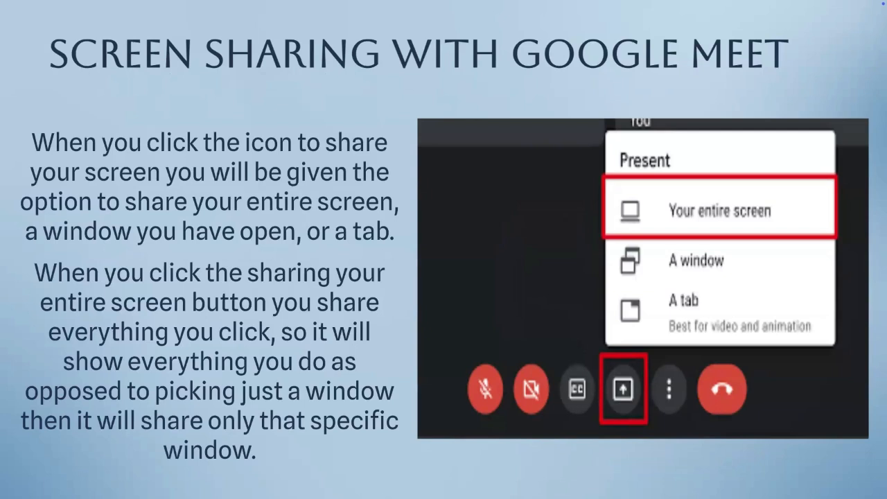
pyautogui.moveTo(544, 87)
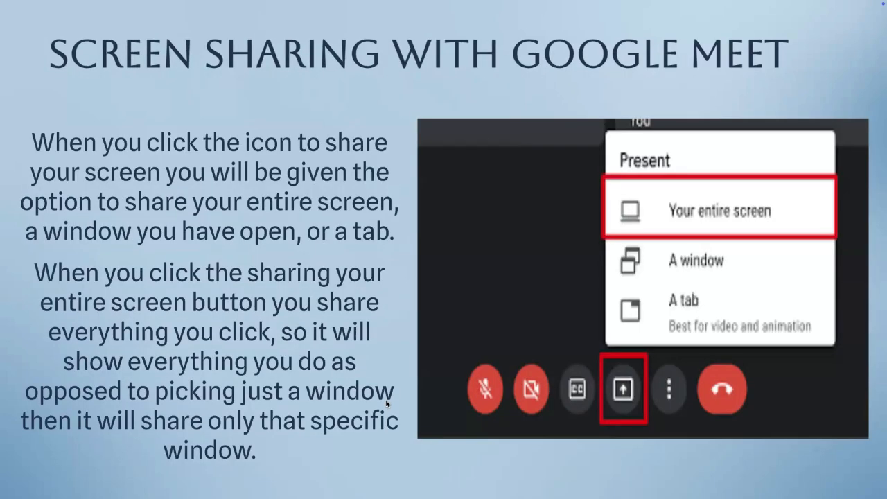
pyautogui.moveTo(421, 6)
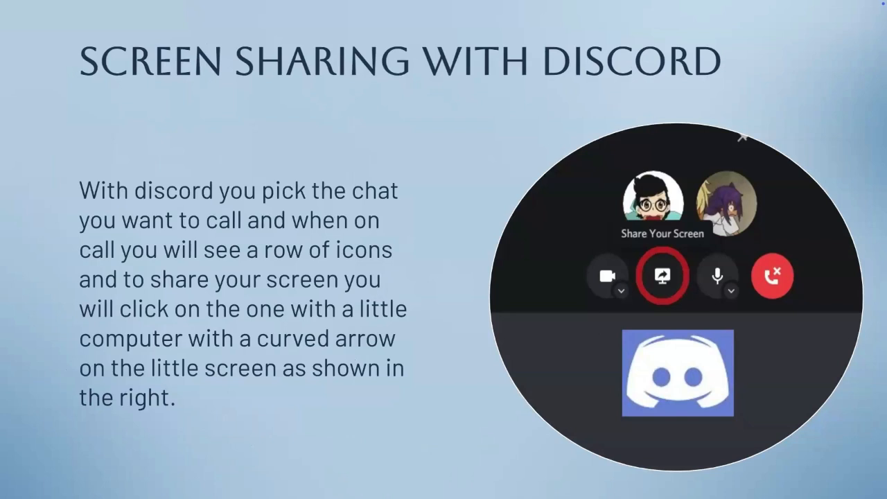
pyautogui.moveTo(670, 193)
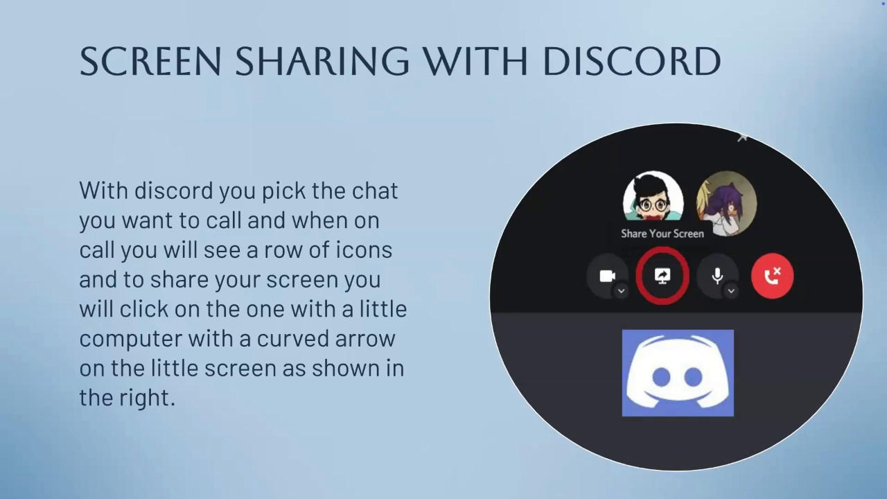
pyautogui.moveTo(634, 276)
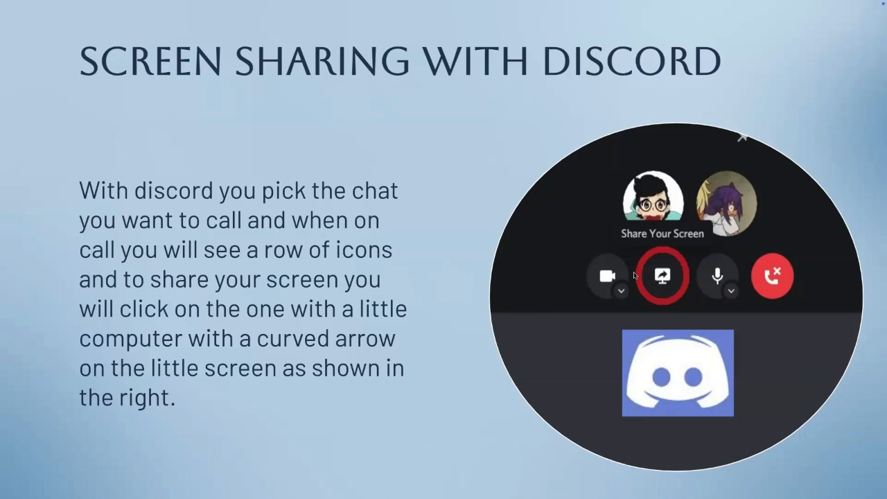
pyautogui.moveTo(678, 304)
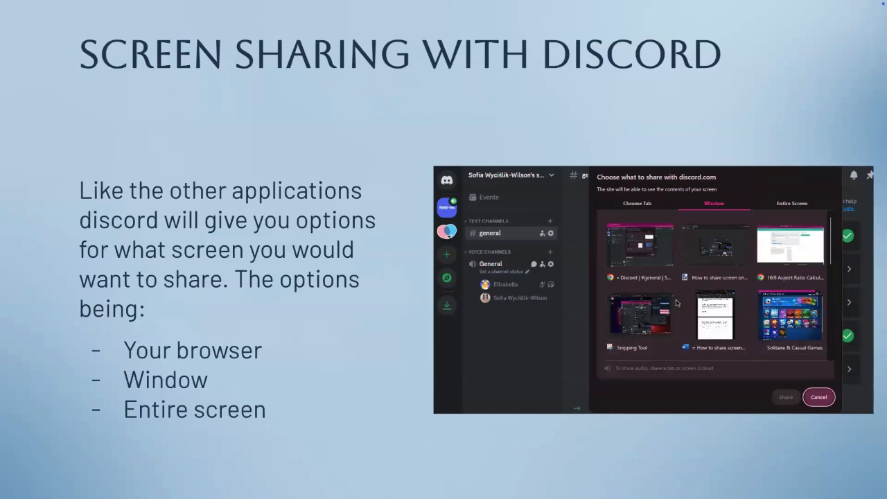
# - Advance past the Discord slides to the Microsoft Teams screen-share button slide
pyautogui.press('right')
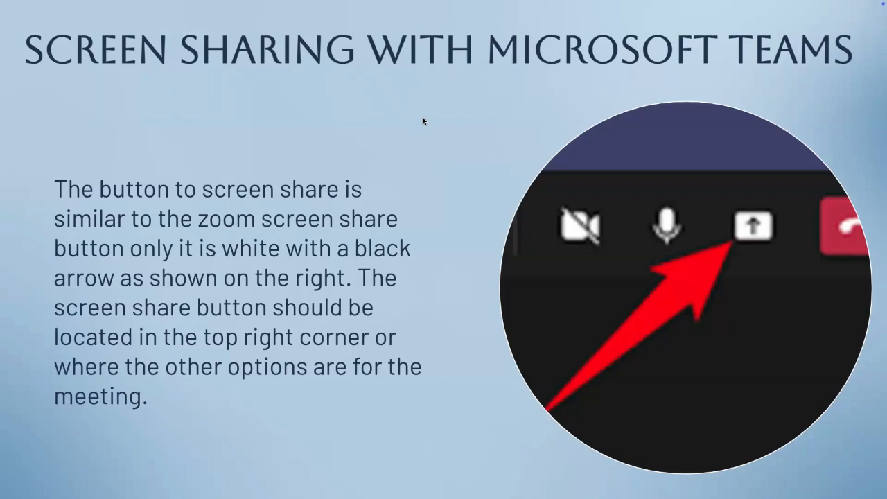
# - Advance to the Teams slide on computer sound, presenter mode and screen or window options
pyautogui.press('Right')
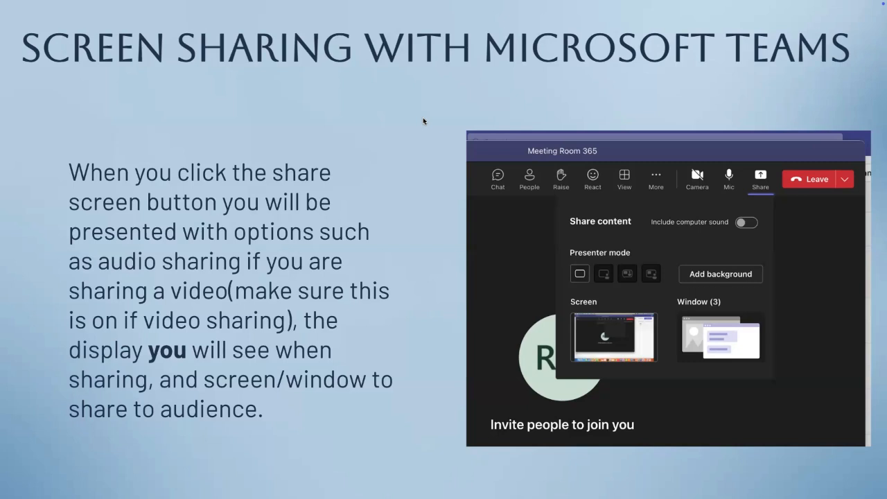
# - Advance to the FaceTime slide explaining Share My Screen on Apple devices
pyautogui.press('Right')
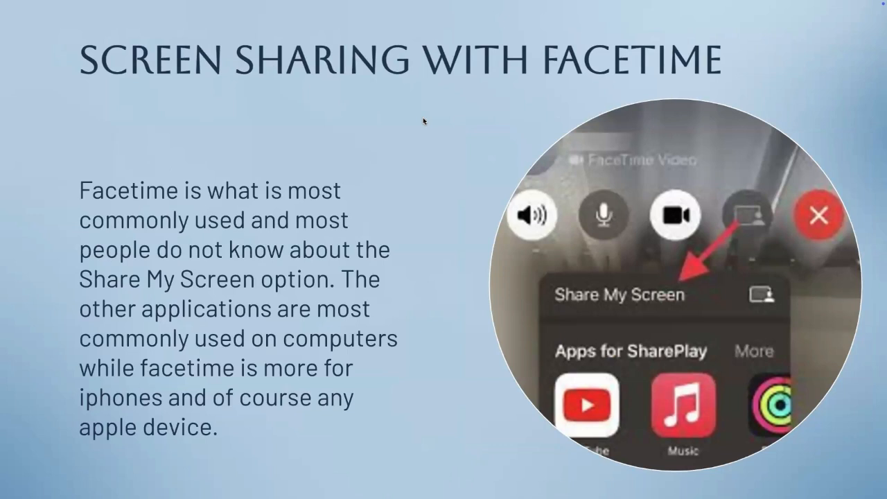
pyautogui.moveTo(418, 176)
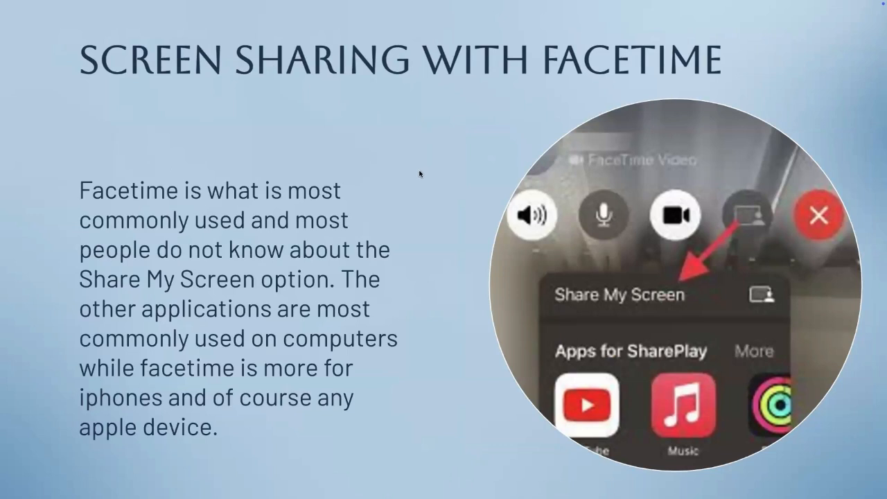
pyautogui.moveTo(462, 197)
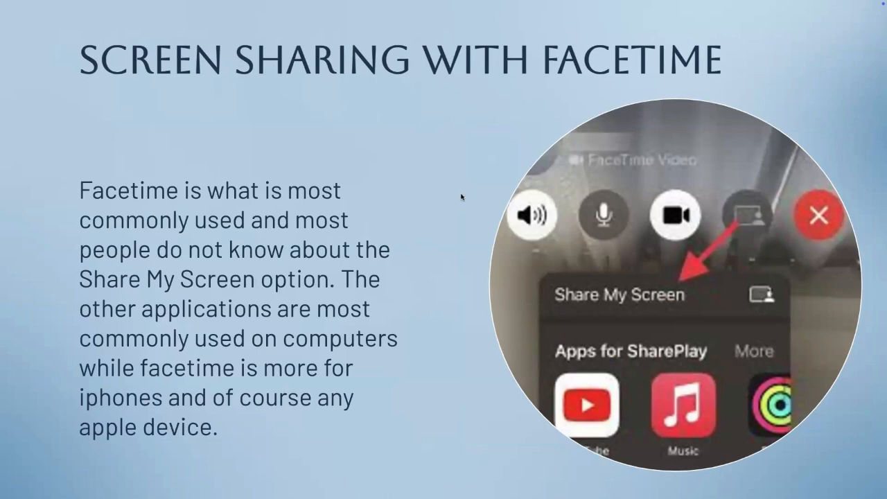
pyautogui.moveTo(473, 165)
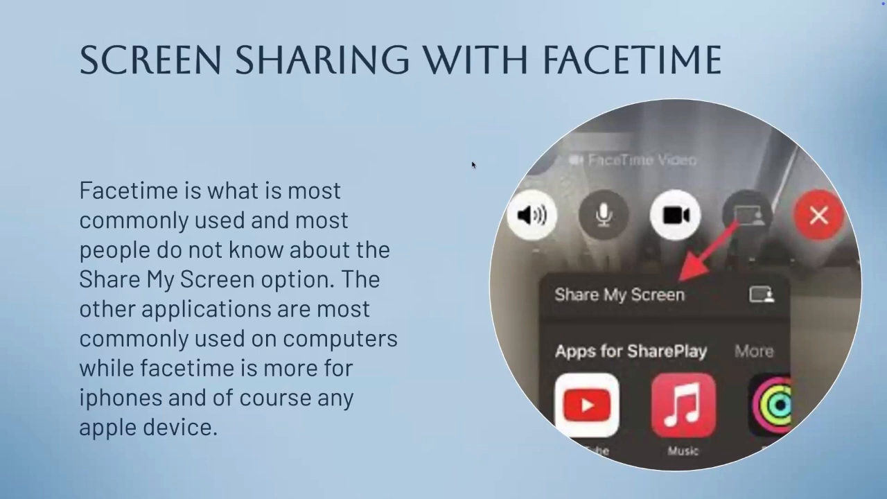
# - Advance to the FaceTime slide showing everything on the iPhone being shared
pyautogui.press('Right')
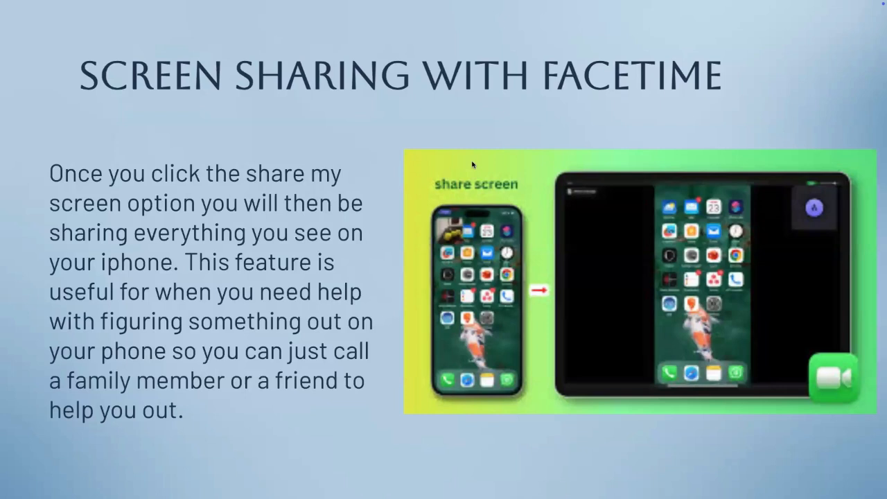